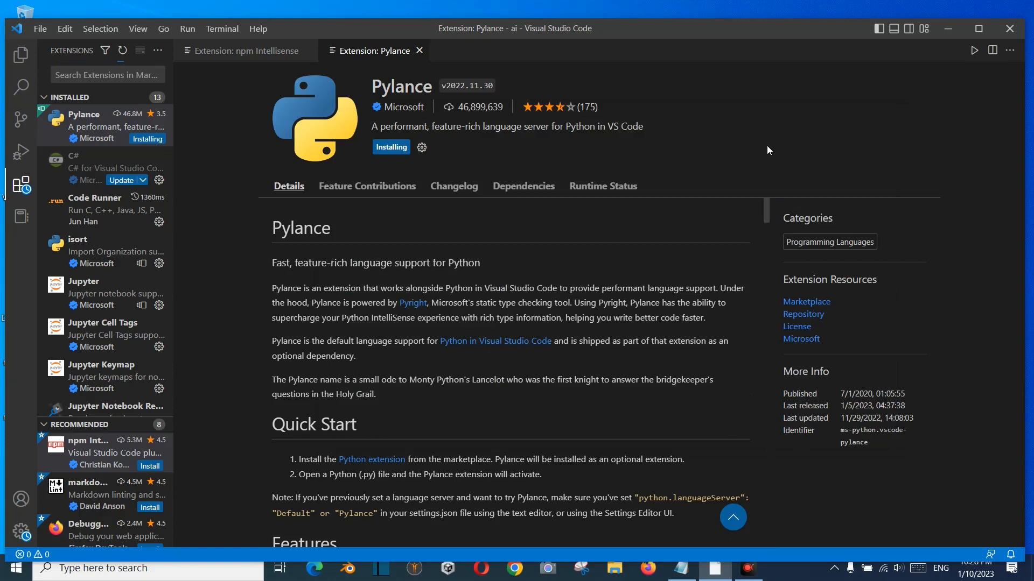
{"action": "mouse_move", "coordinate": [21, 188]}
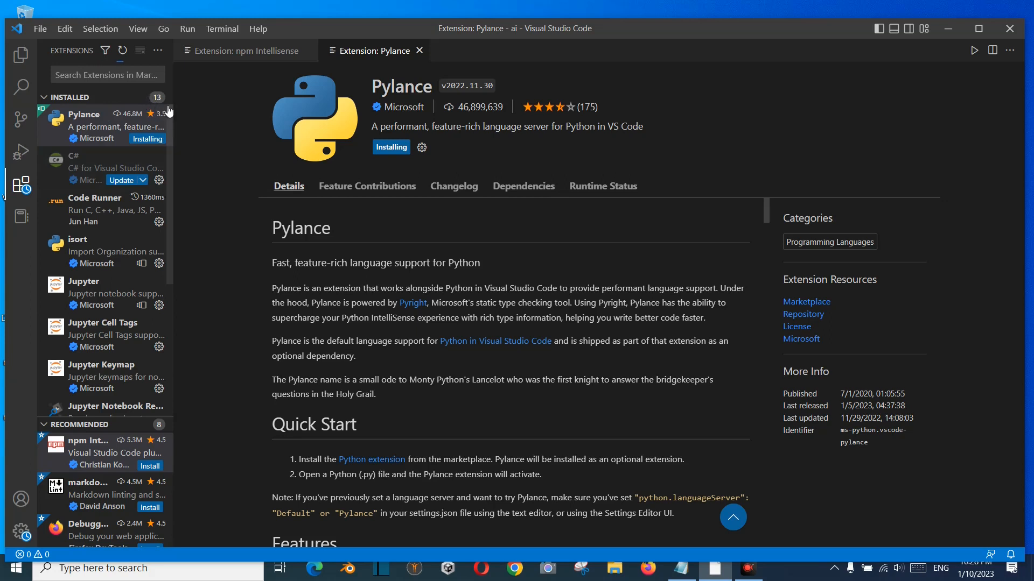
{"action": "mouse_move", "coordinate": [525, 66]}
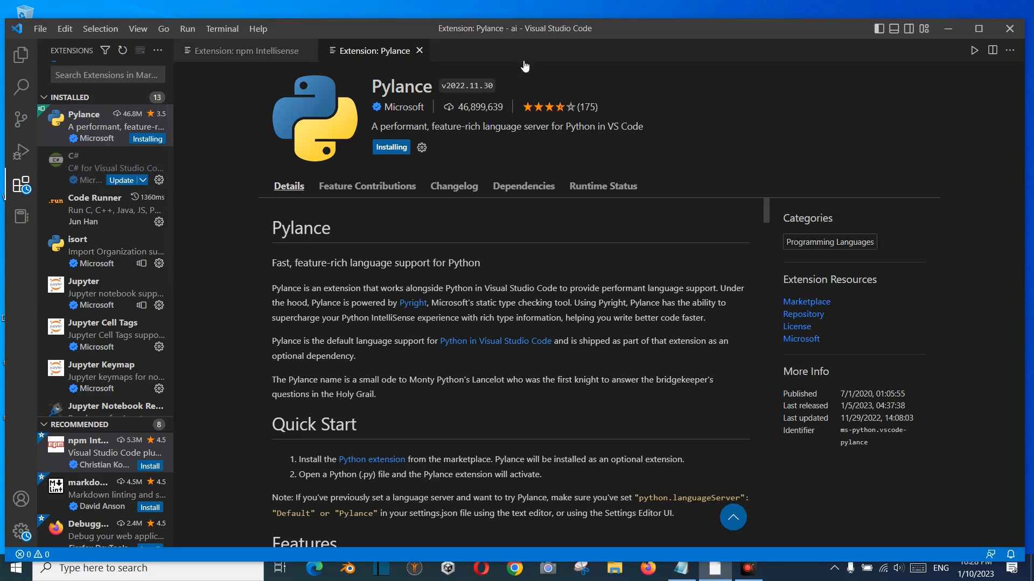
{"action": "mouse_move", "coordinate": [591, 45]}
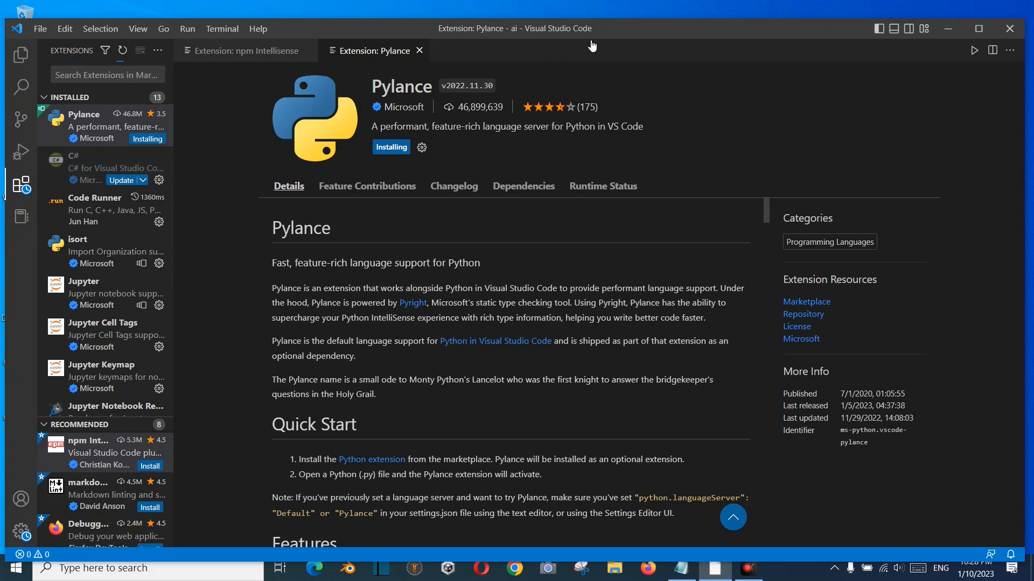
{"action": "mouse_move", "coordinate": [235, 253]}
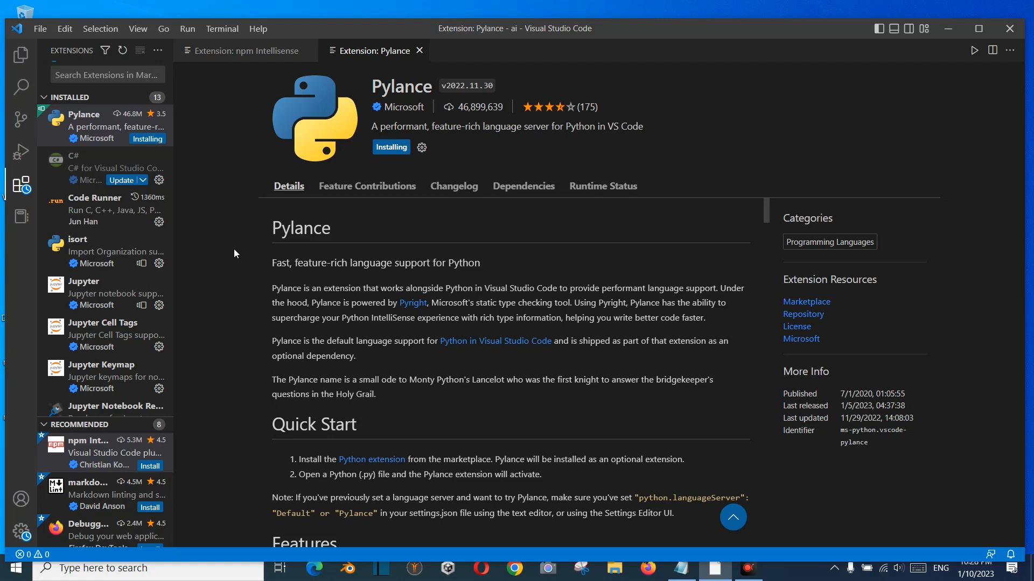
{"action": "mouse_move", "coordinate": [79, 264]}
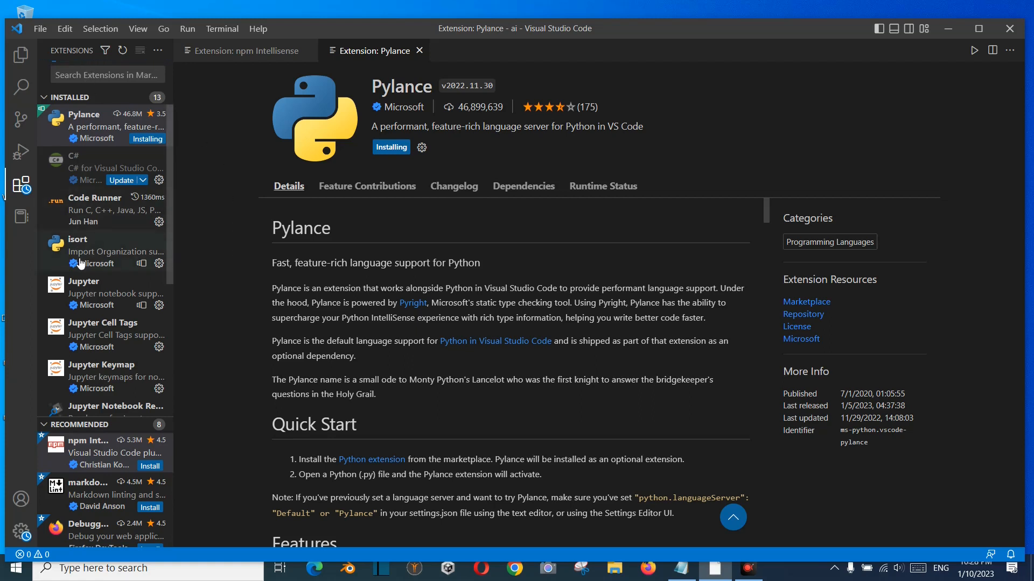
{"action": "mouse_move", "coordinate": [21, 184]}
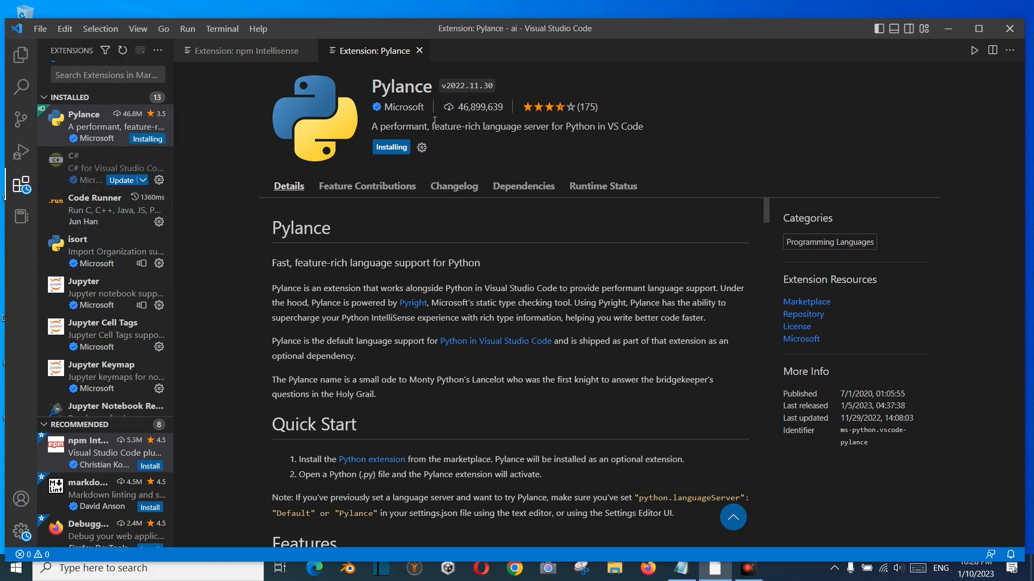
{"action": "mouse_move", "coordinate": [183, 290]}
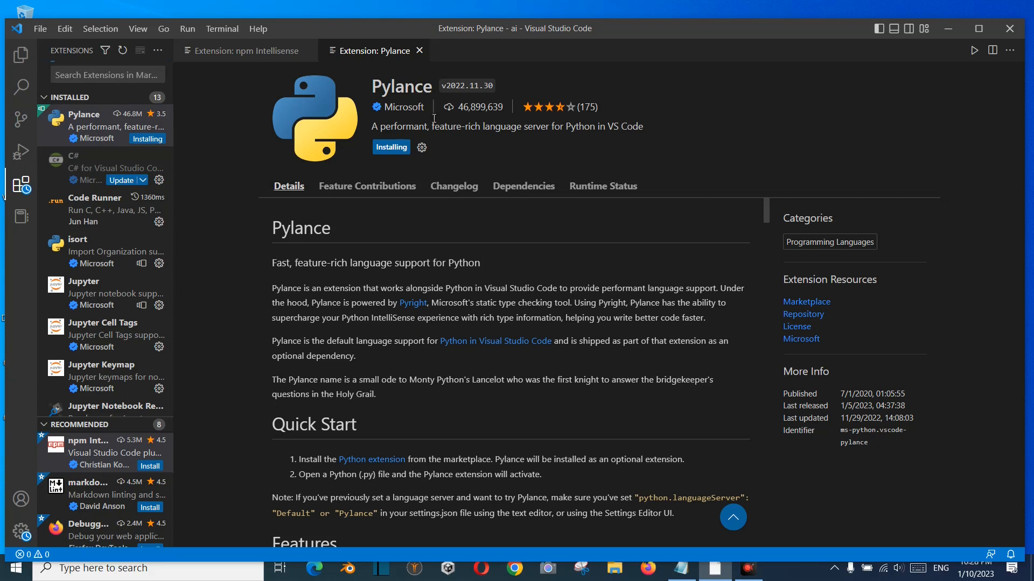
{"action": "mouse_move", "coordinate": [595, 34]}
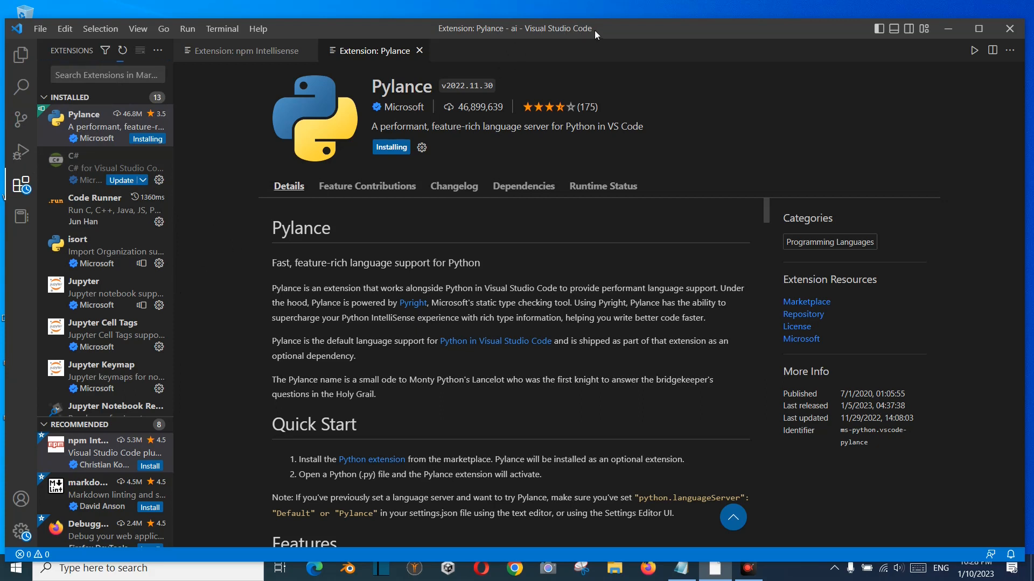
{"action": "mouse_move", "coordinate": [592, 82]}
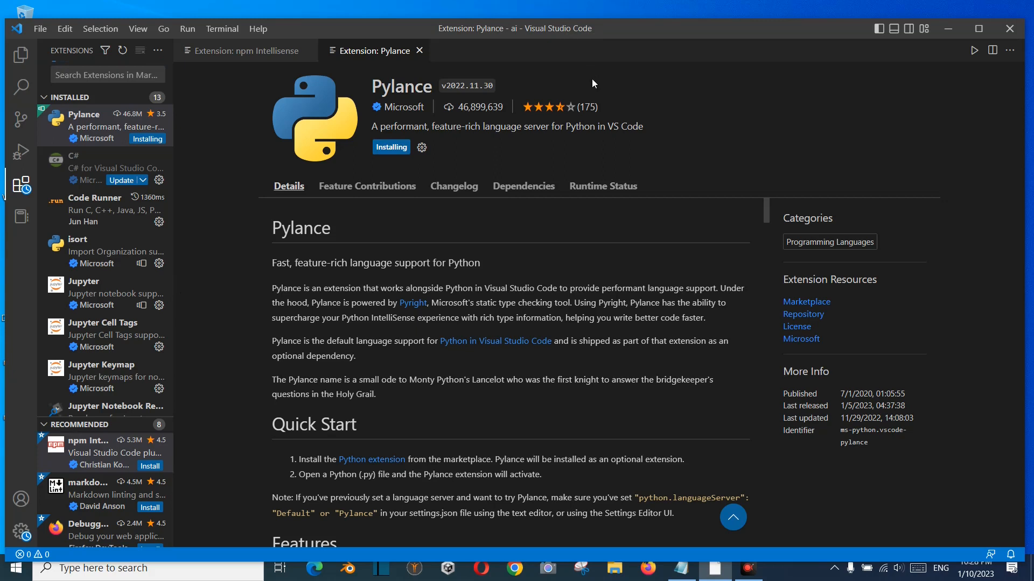
{"action": "mouse_move", "coordinate": [658, 257]}
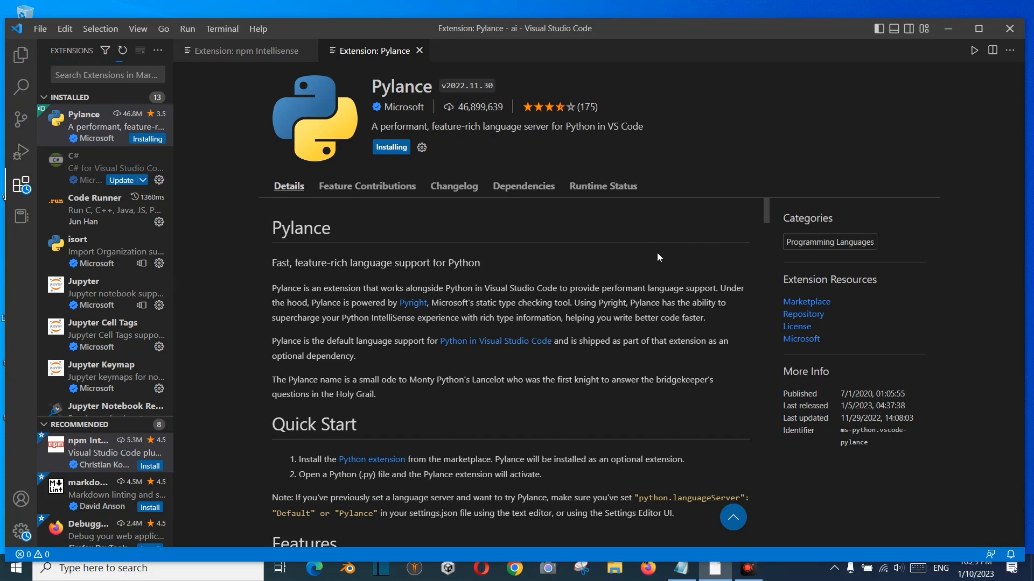
{"action": "mouse_move", "coordinate": [997, 21]}
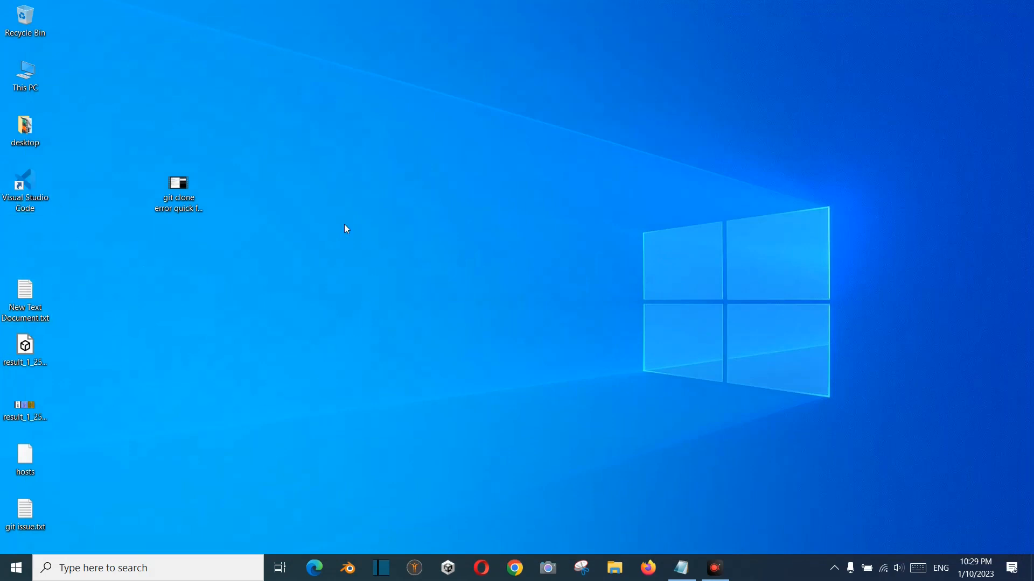
Bring up the context menu of the Visual Studio Code desktop shortcut
{"action": "left_click", "coordinate": [25, 186]}
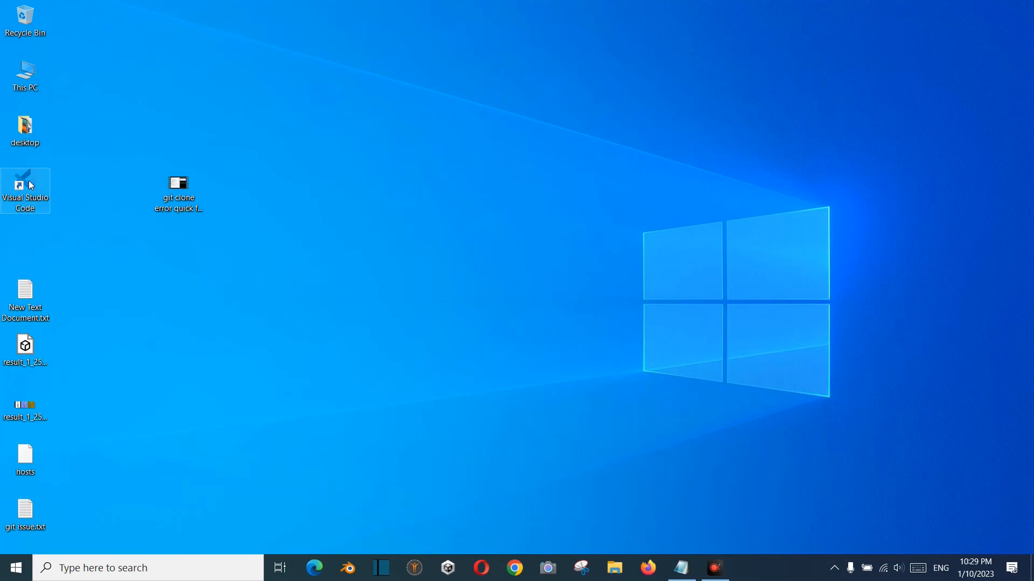
{"action": "right_click", "coordinate": [25, 190]}
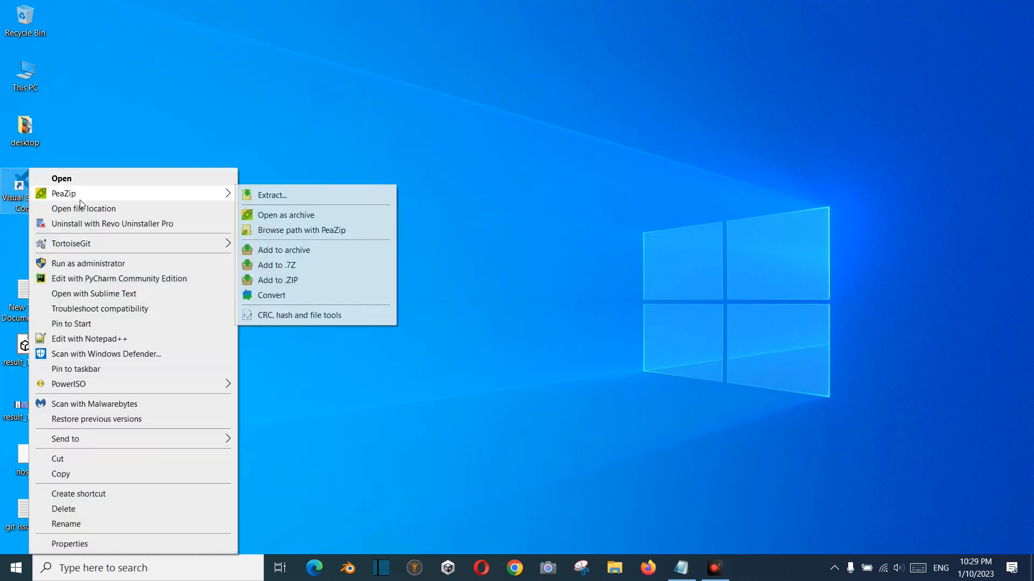
{"action": "mouse_move", "coordinate": [87, 262]}
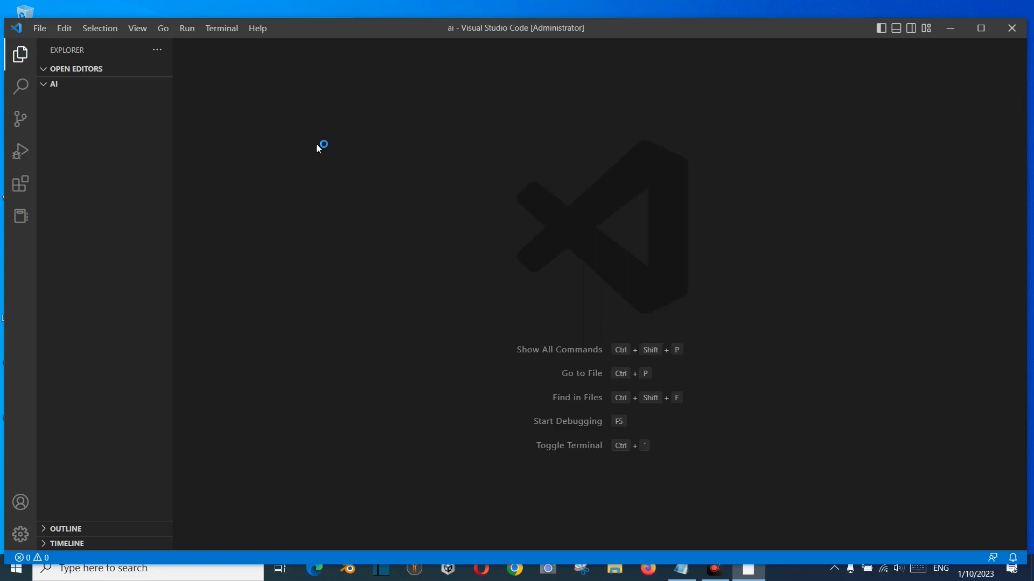
{"action": "mouse_move", "coordinate": [493, 41]}
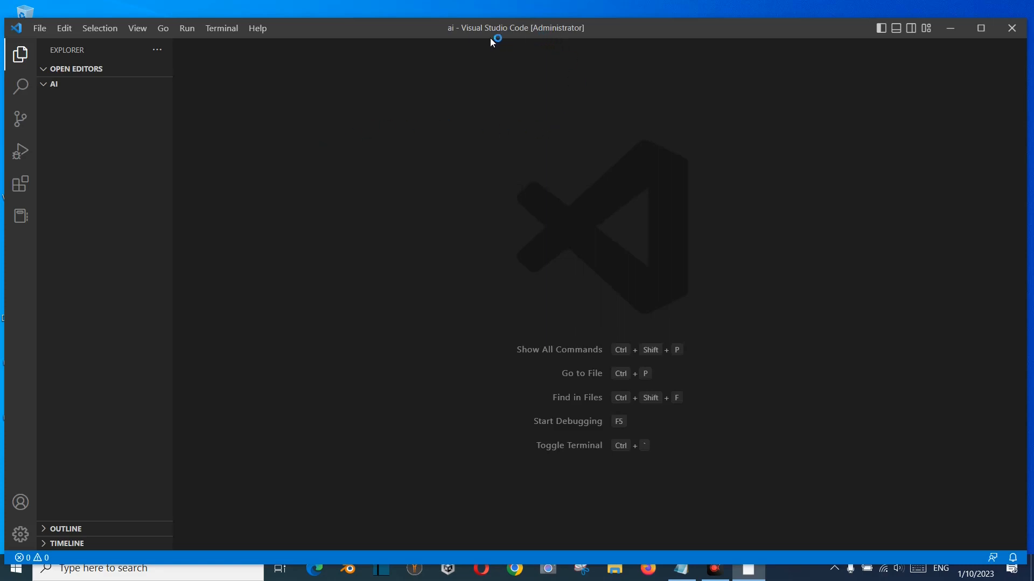
{"action": "mouse_move", "coordinate": [20, 183]}
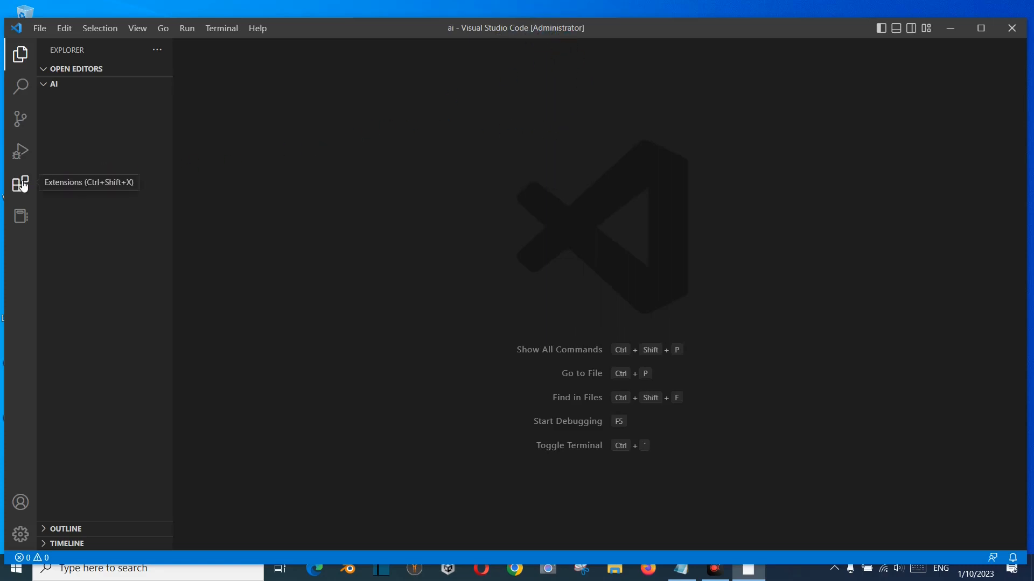
Show the installed extensions list, where Pylance offers an update
{"action": "left_click", "coordinate": [20, 183]}
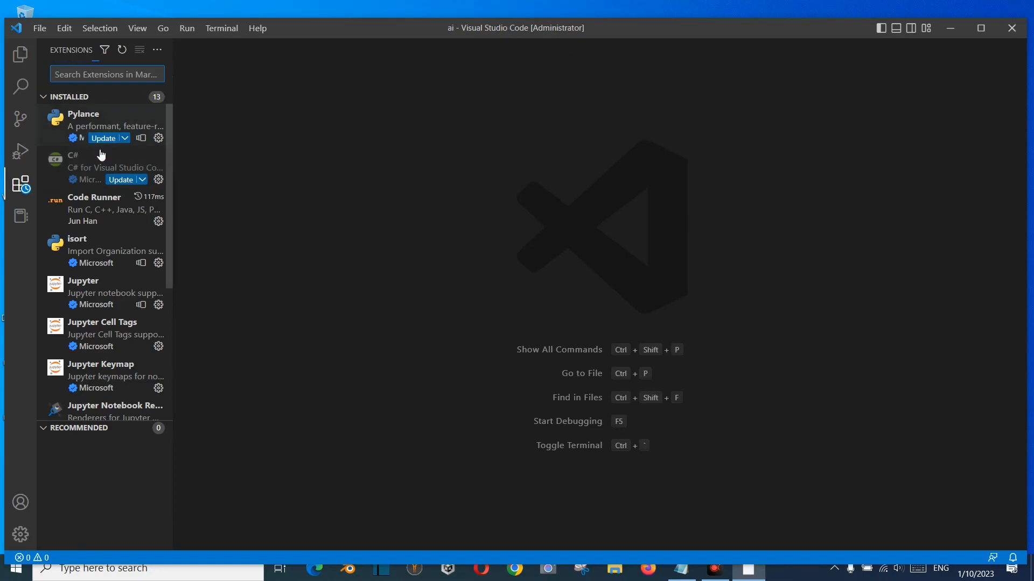
{"action": "mouse_move", "coordinate": [105, 251]}
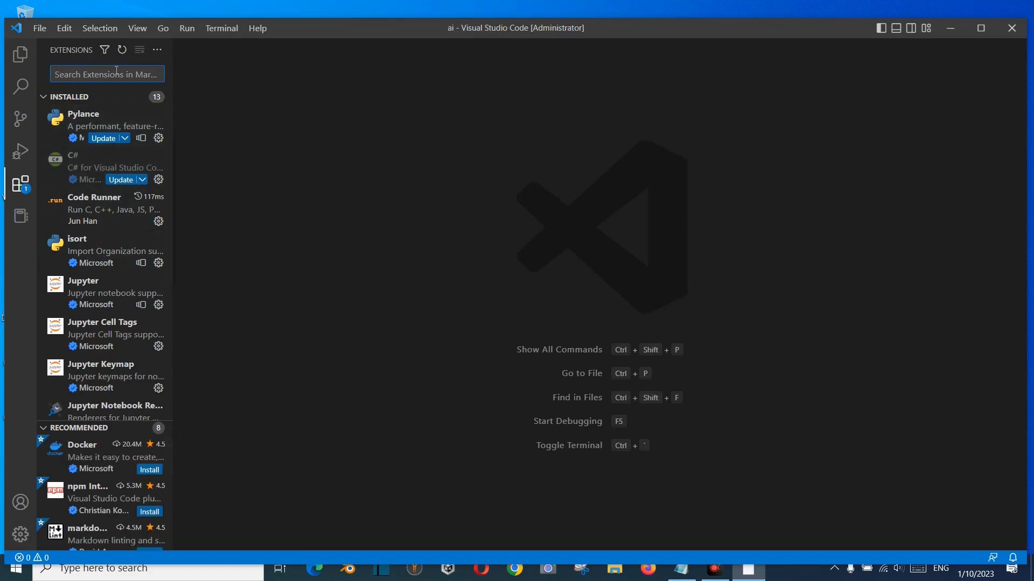
{"action": "mouse_move", "coordinate": [112, 215]}
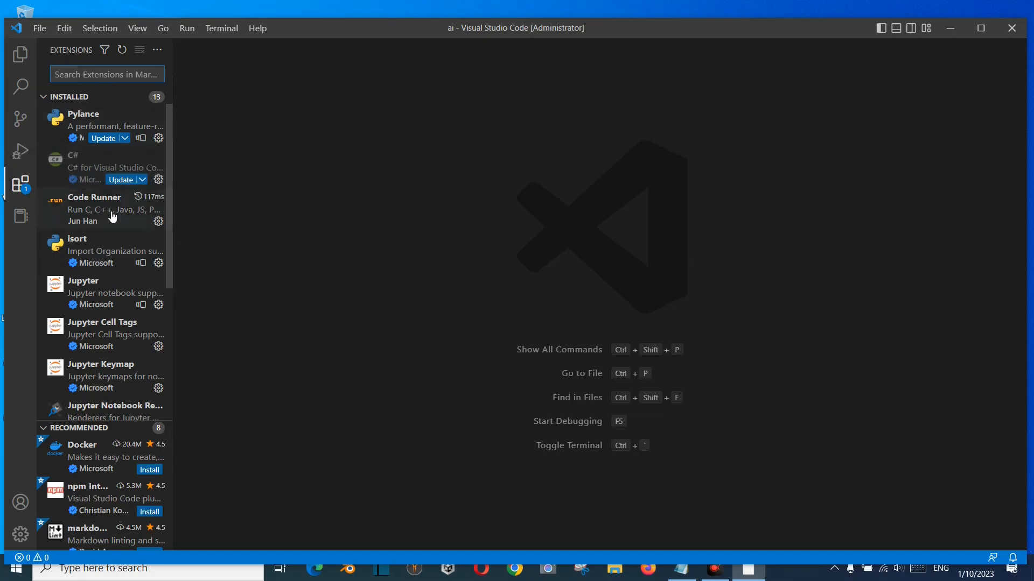